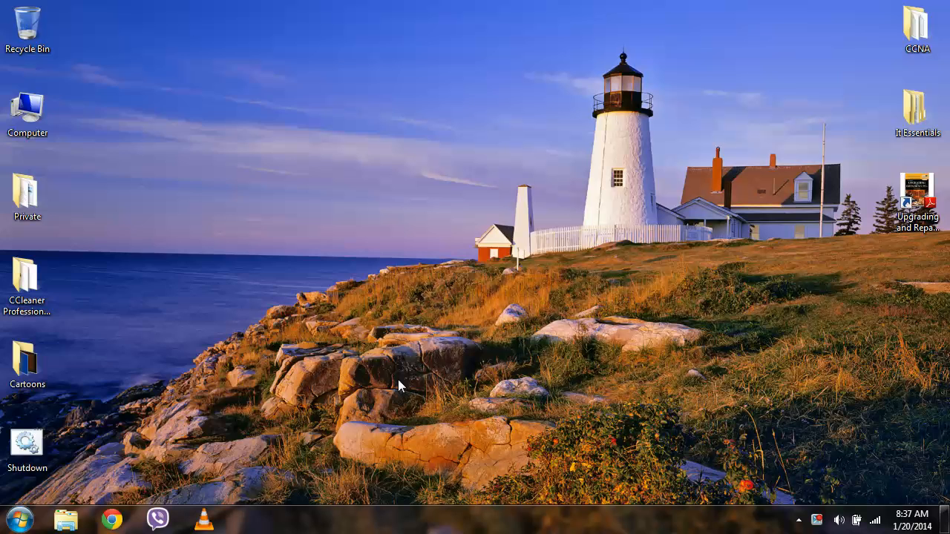
# Step: Reopen the Start menu and expand the Shut down submenu to list Switch user, Log off, Lock, Restart, Sleep and Hibernate
pyautogui.click(13, 518)
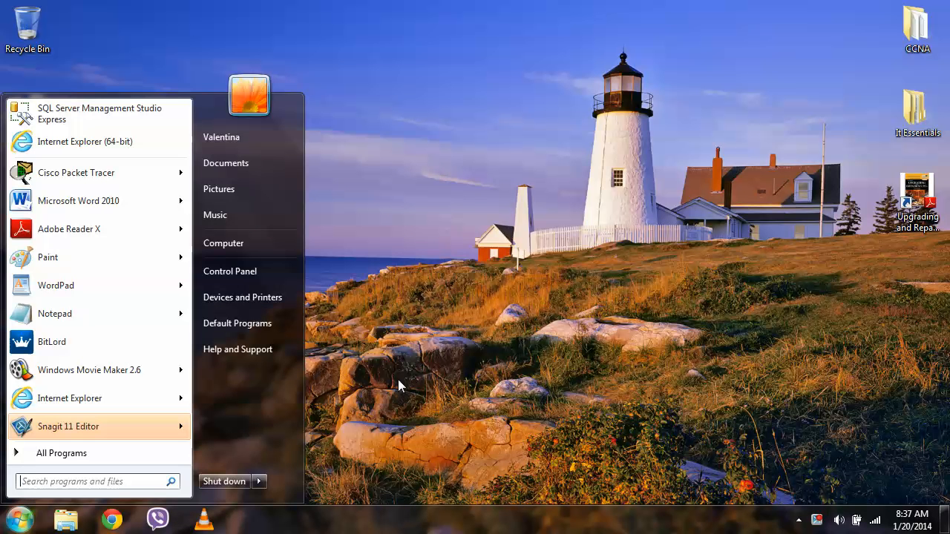
pyautogui.moveTo(223, 481)
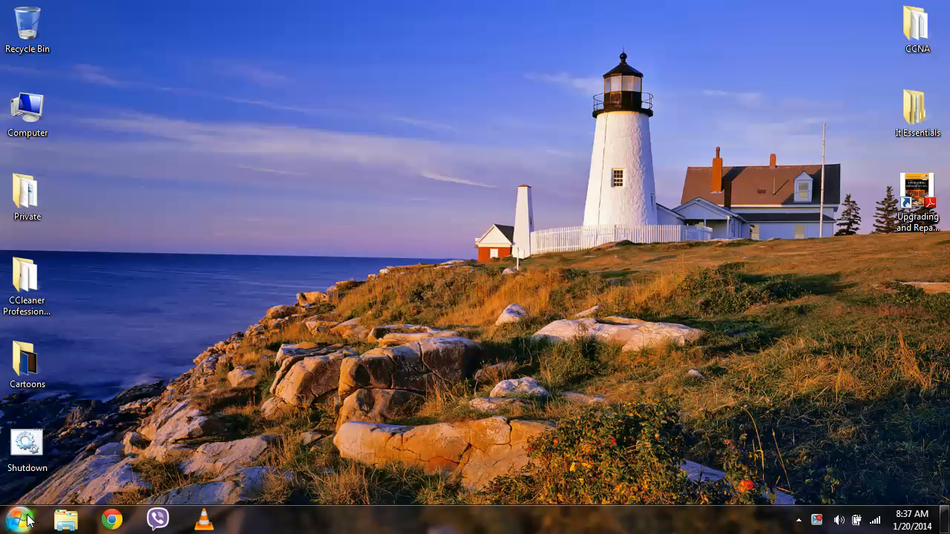
pyautogui.click(10, 519)
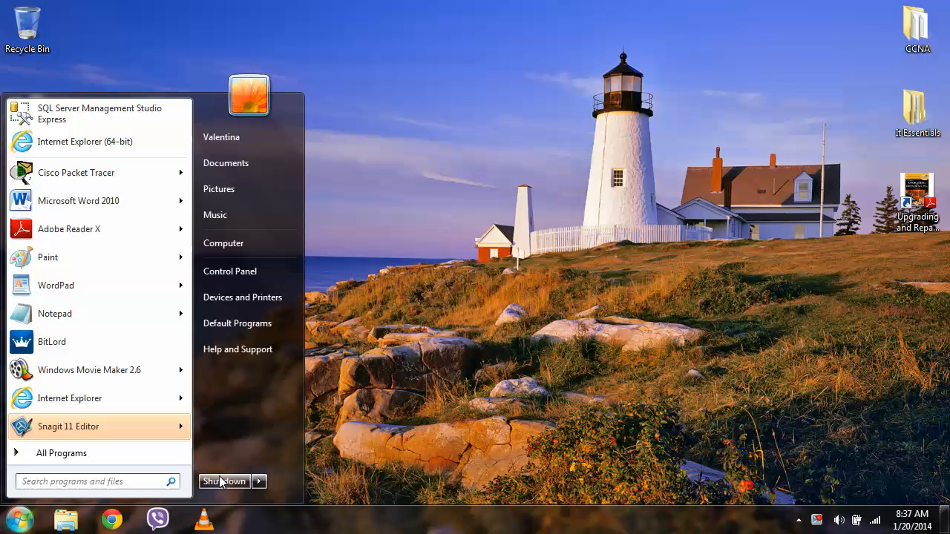
pyautogui.moveTo(225, 481)
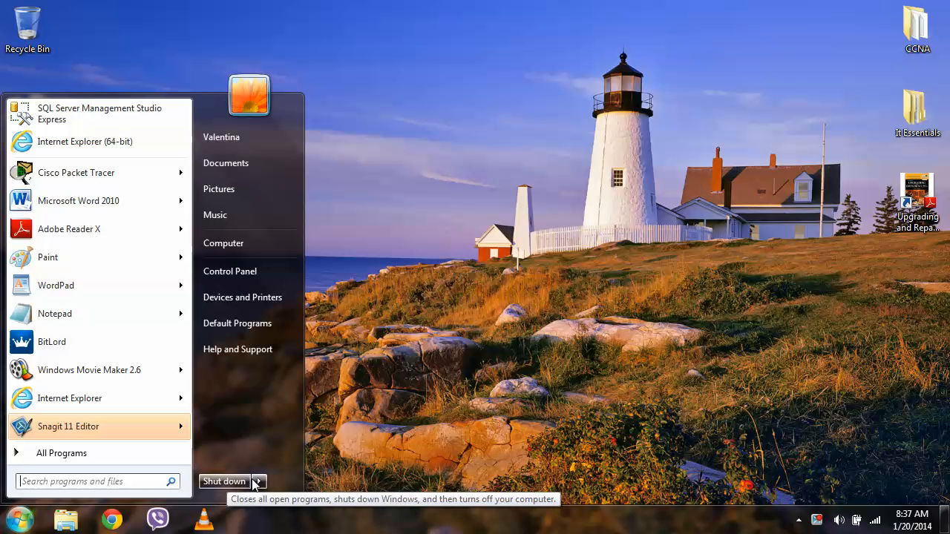
pyautogui.click(258, 481)
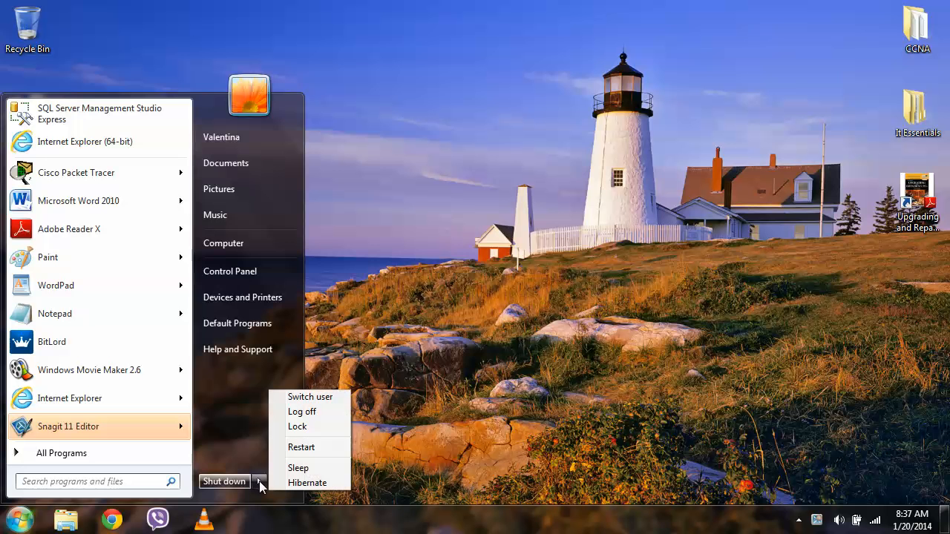
pyautogui.moveTo(307, 482)
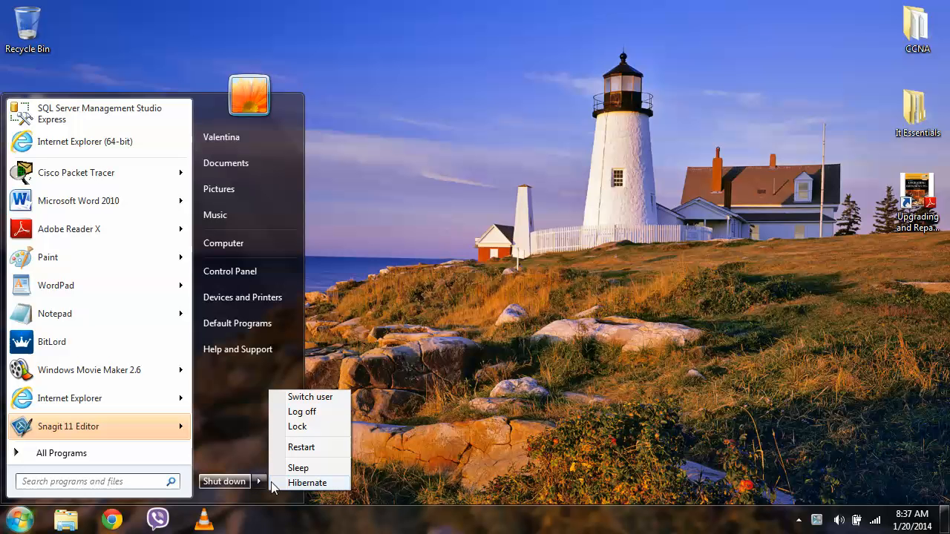
pyautogui.moveTo(301, 411)
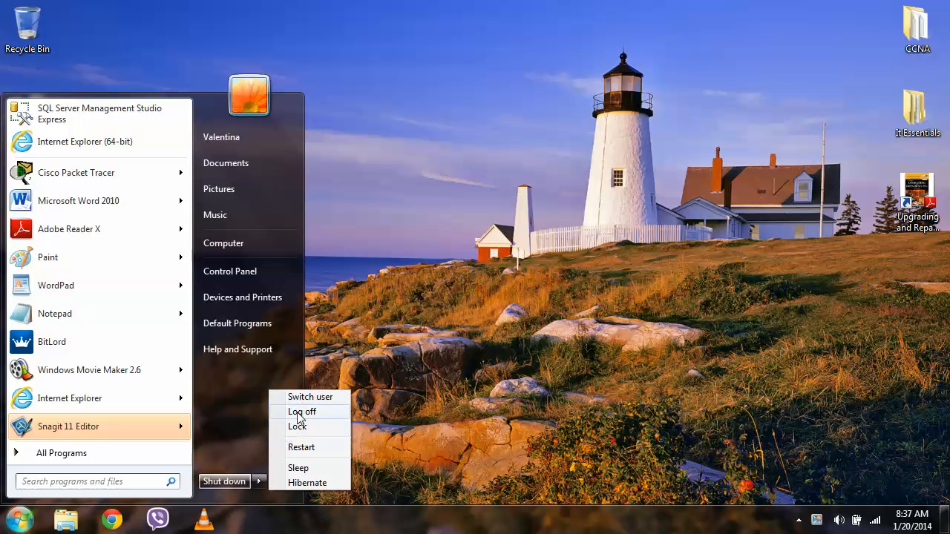
pyautogui.moveTo(307, 483)
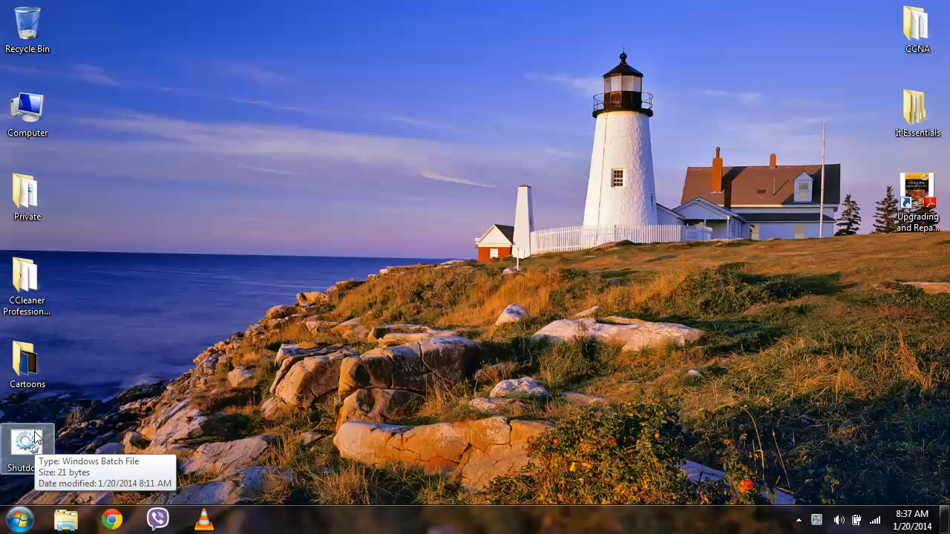
pyautogui.moveTo(27, 456)
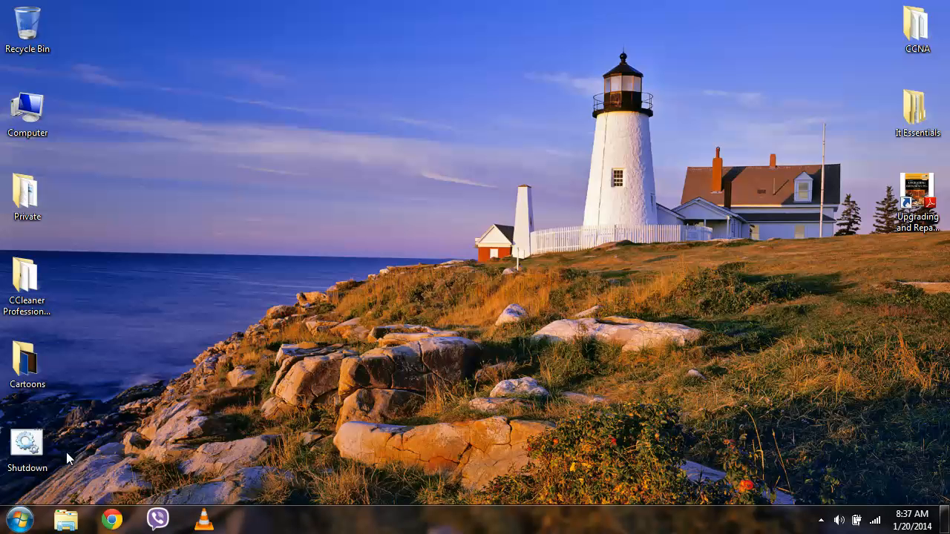
pyautogui.moveTo(73, 453)
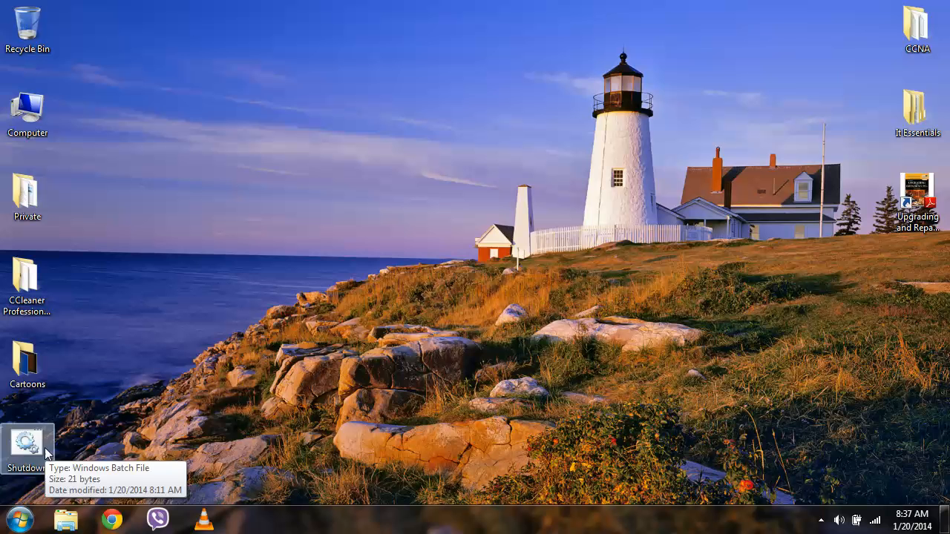
pyautogui.moveTo(95, 436)
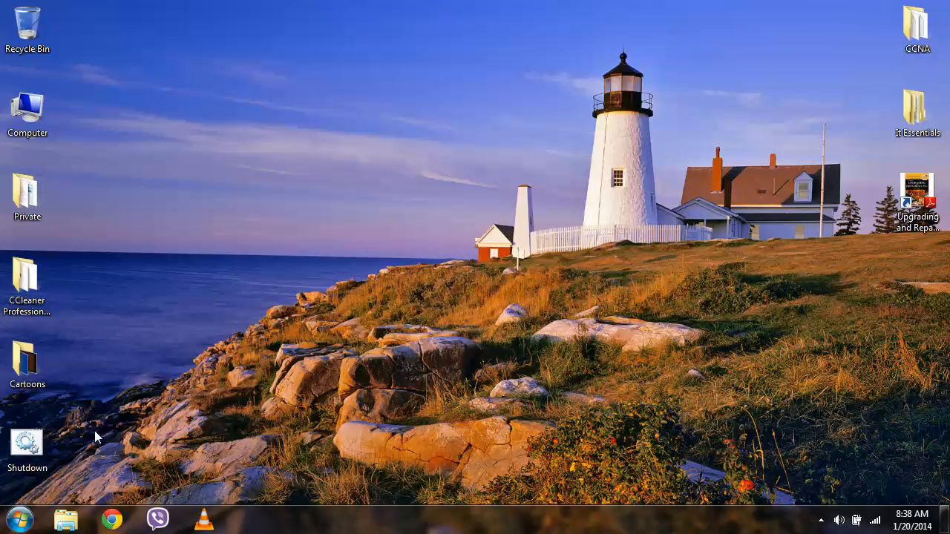
pyautogui.moveTo(27, 442)
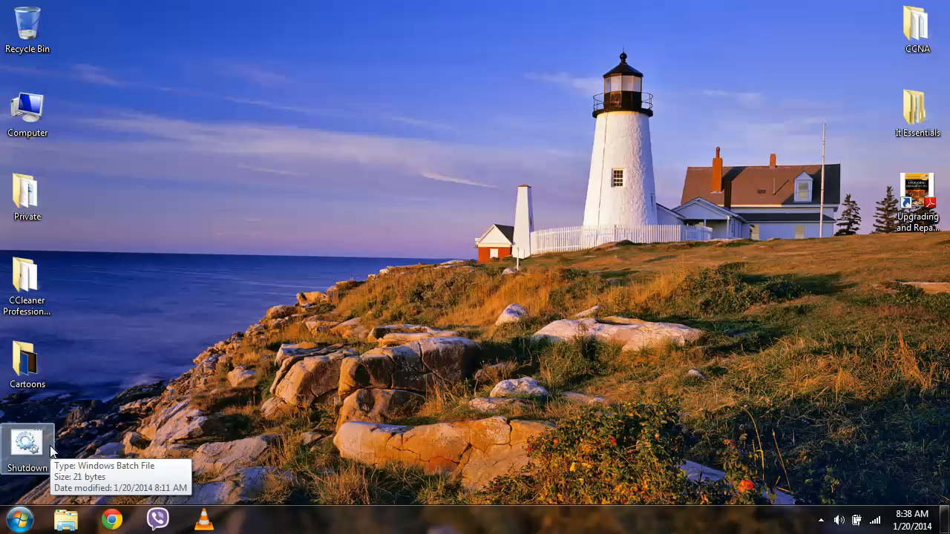